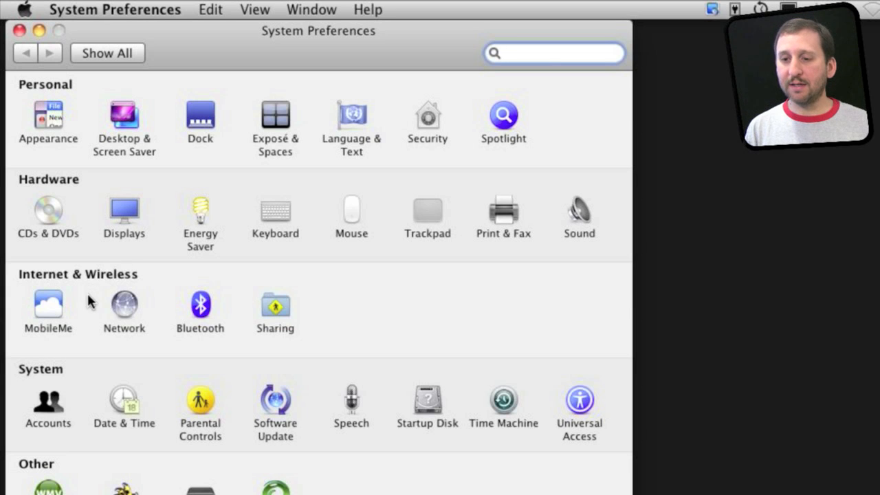
Switch System Preferences to the Accounts pane for the current admin user.
click(47, 399)
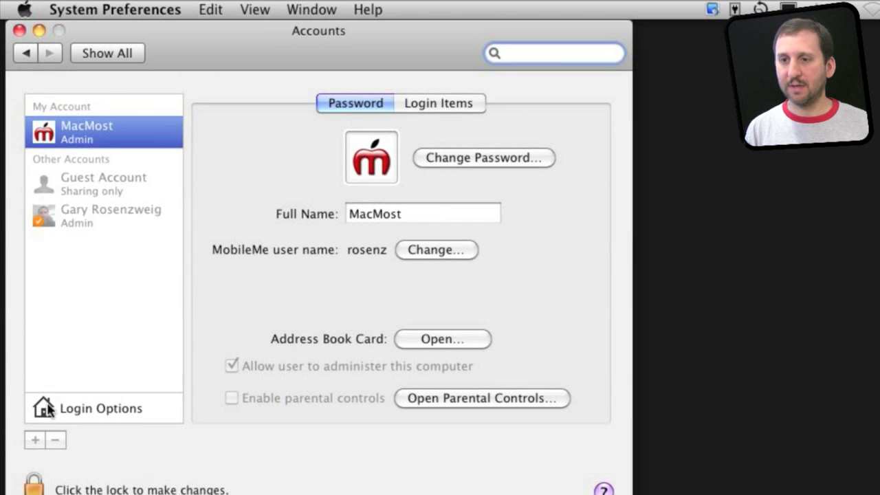
mouse_move(68, 217)
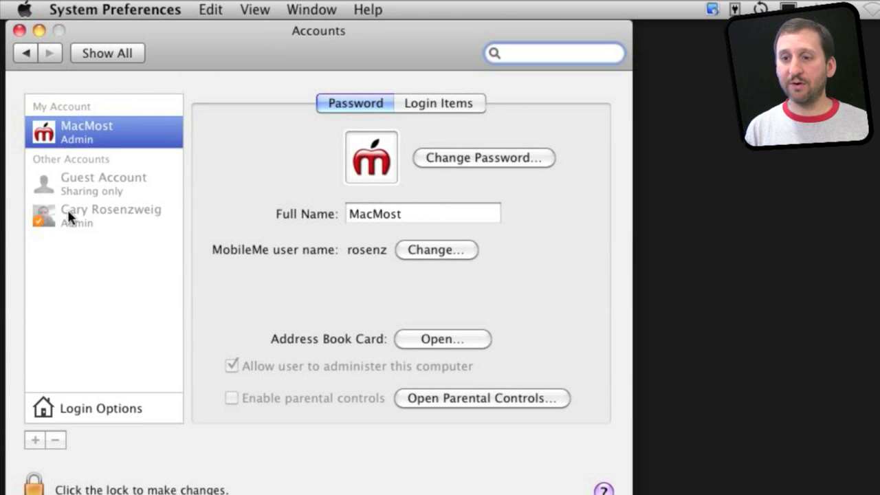
mouse_move(104, 135)
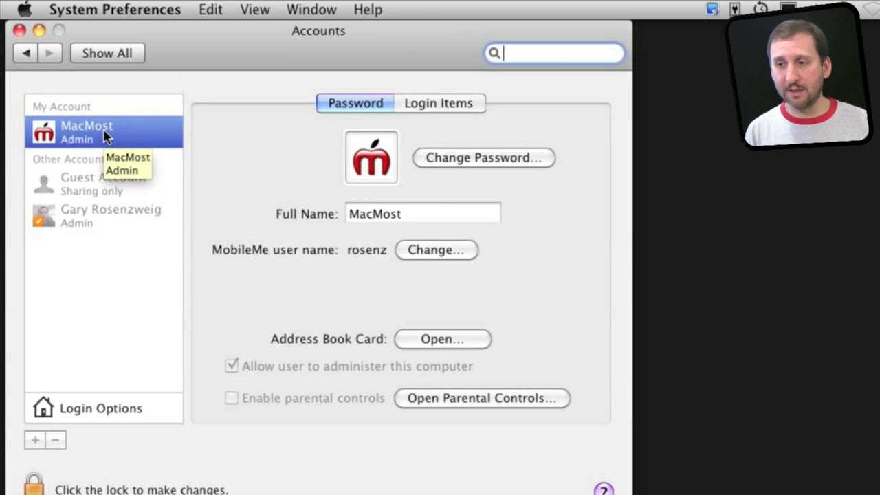
mouse_move(356, 338)
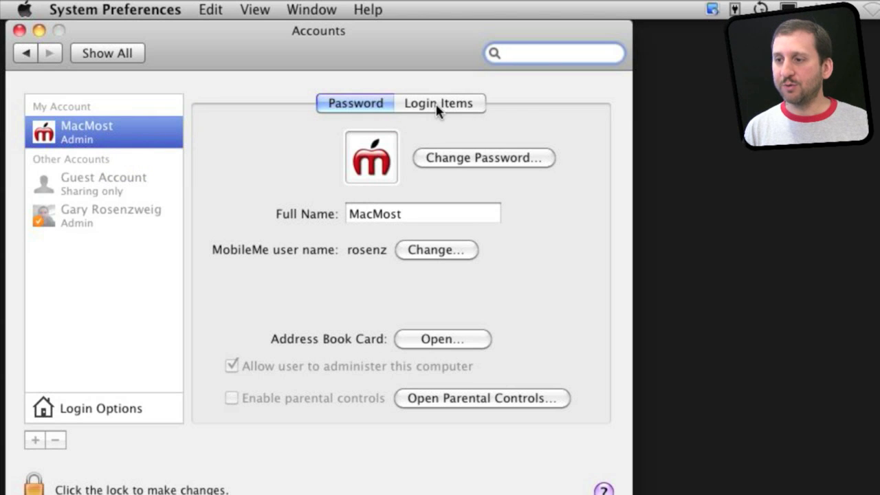
Show the admin account's Login Items list, with iTunesHelper as the only entry.
click(437, 103)
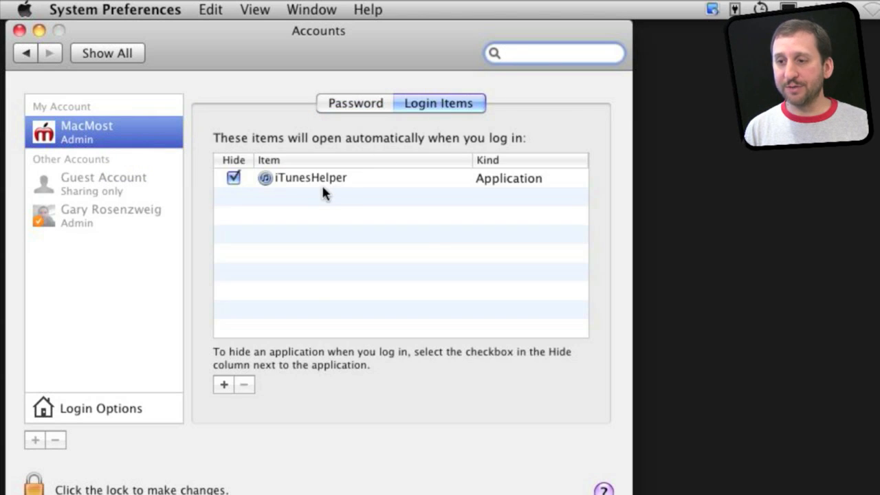
click(552, 53)
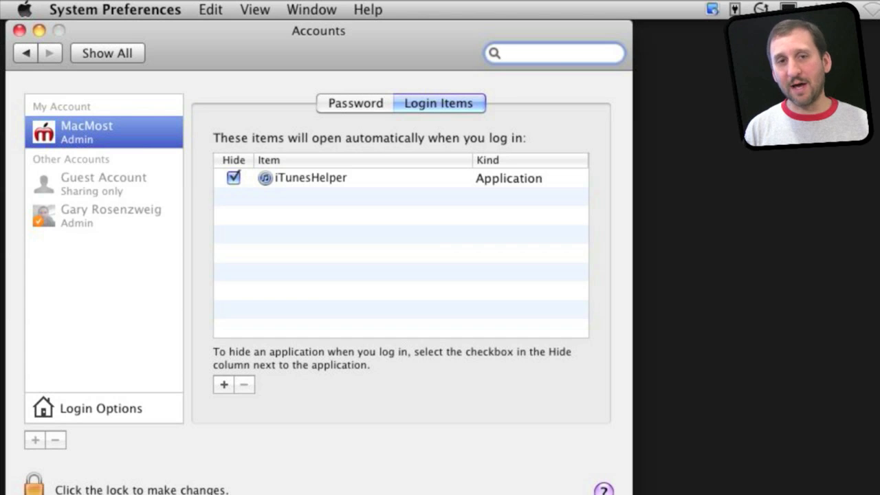
click(552, 52)
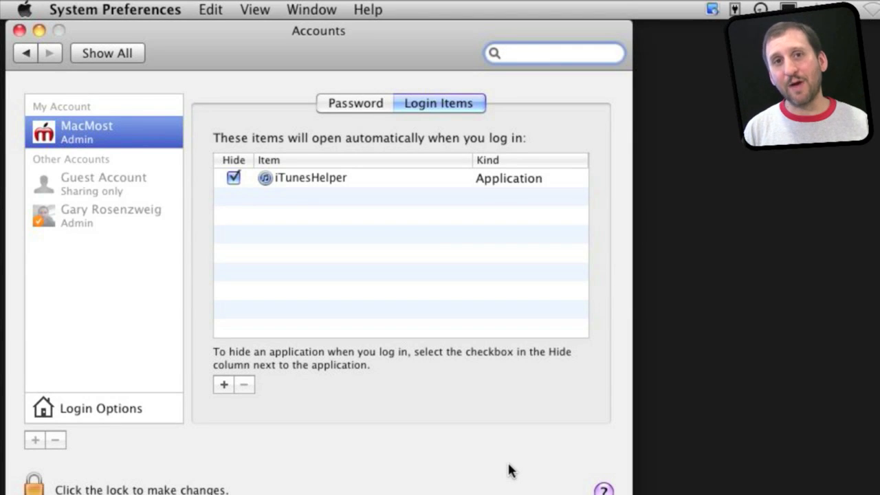
click(552, 52)
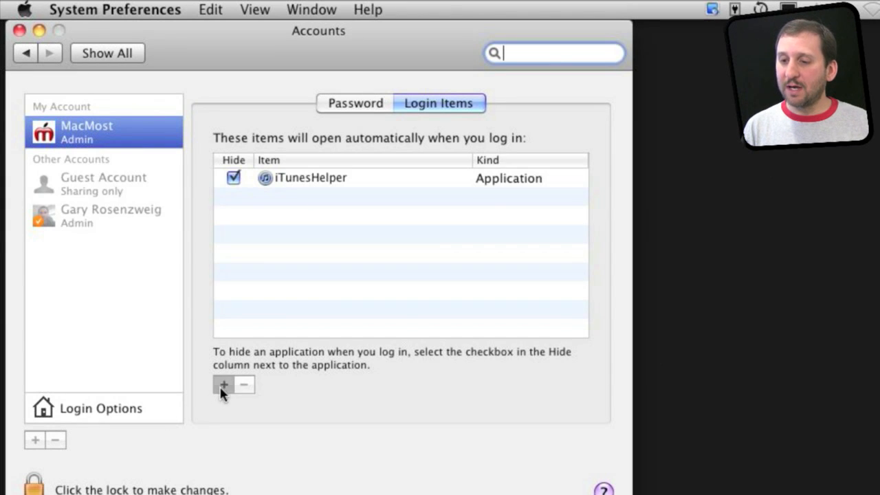
Add Jumpcut.app from the Applications folder as a second login item after iTunesHelper.
click(222, 383)
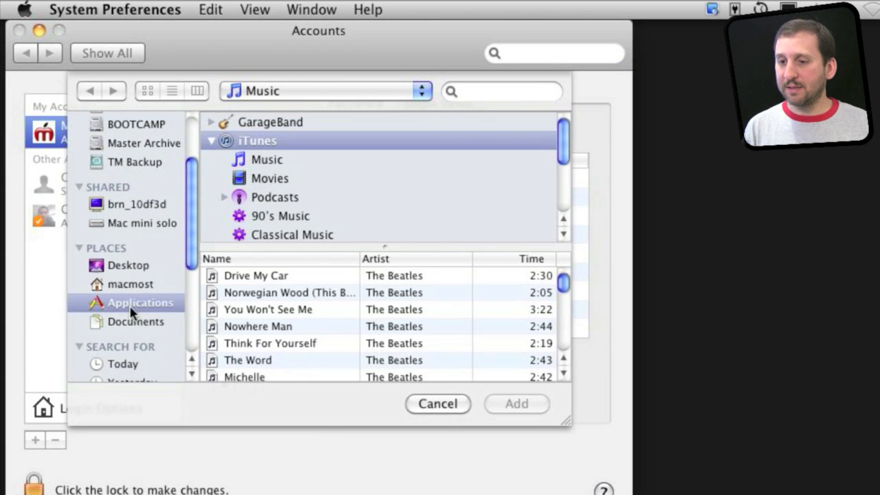
click(140, 302)
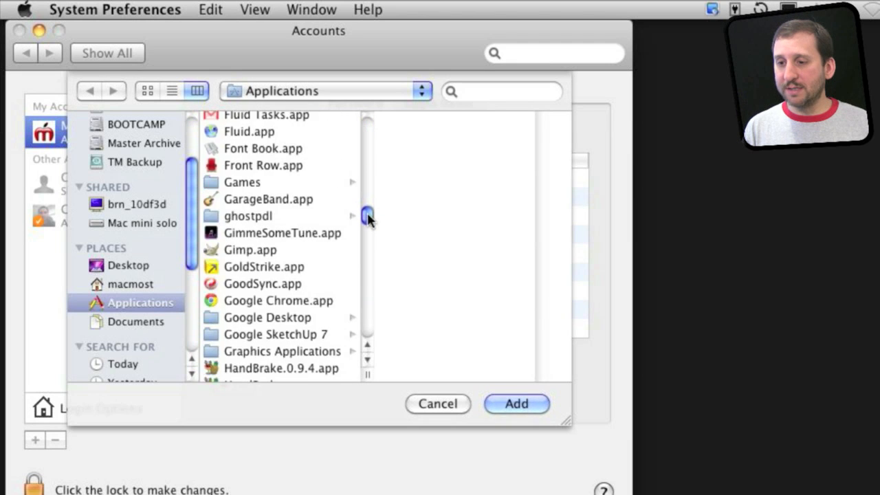
scroll(down, 3)
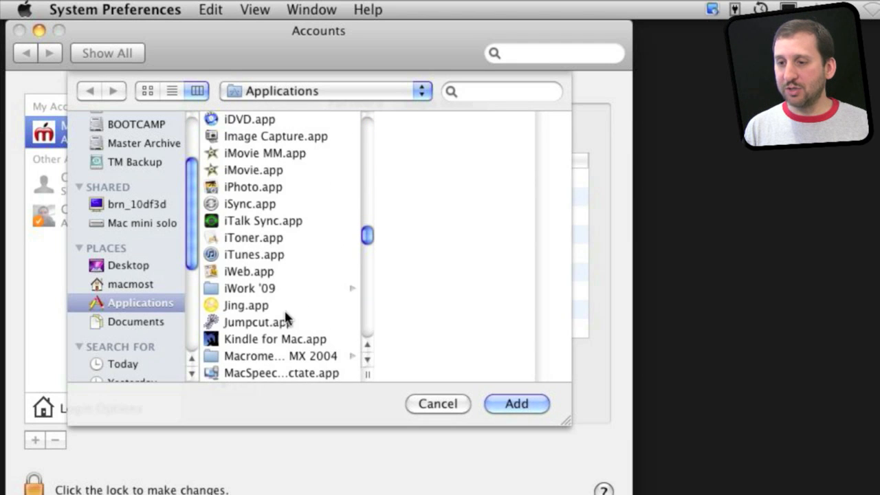
click(258, 322)
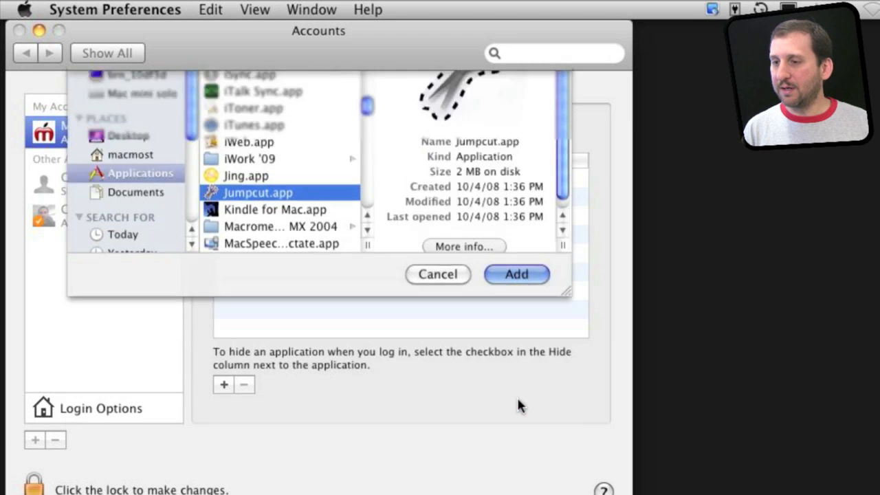
click(516, 274)
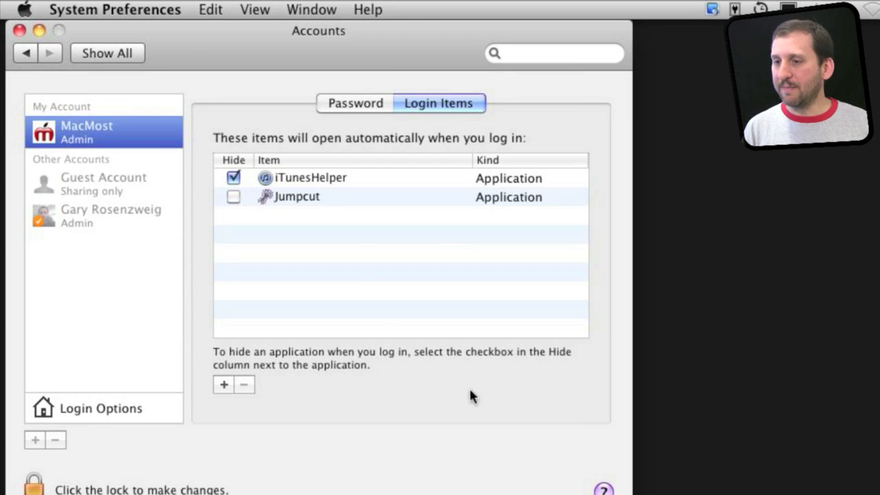
mouse_move(300, 201)
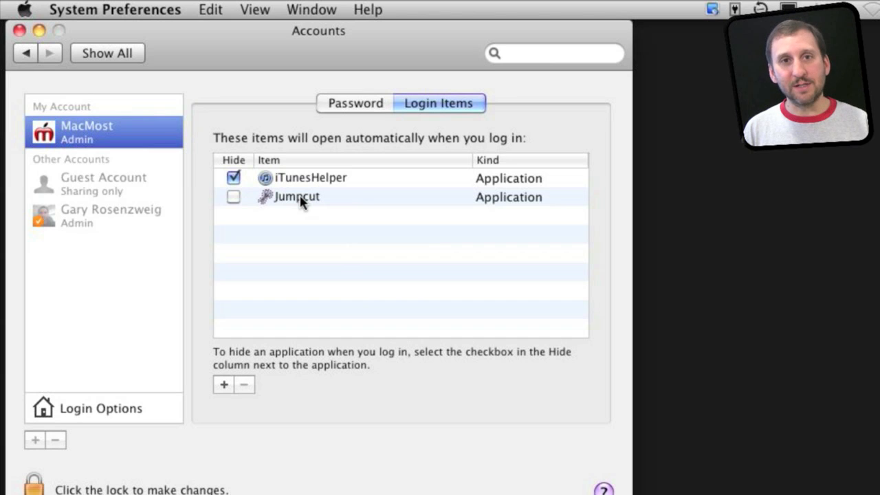
mouse_move(297, 197)
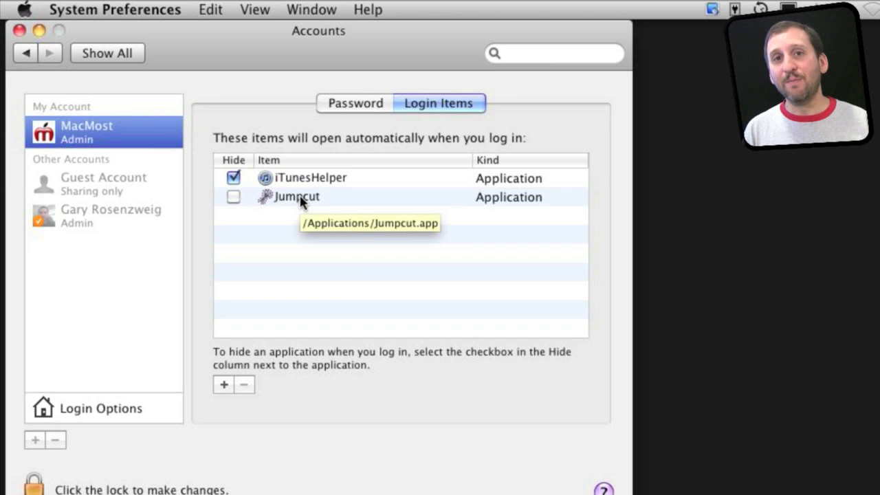
click(311, 177)
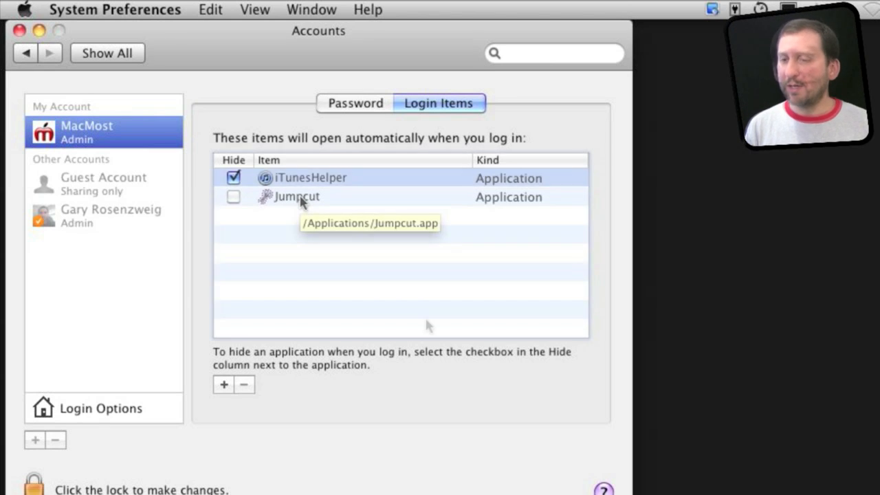
click(243, 384)
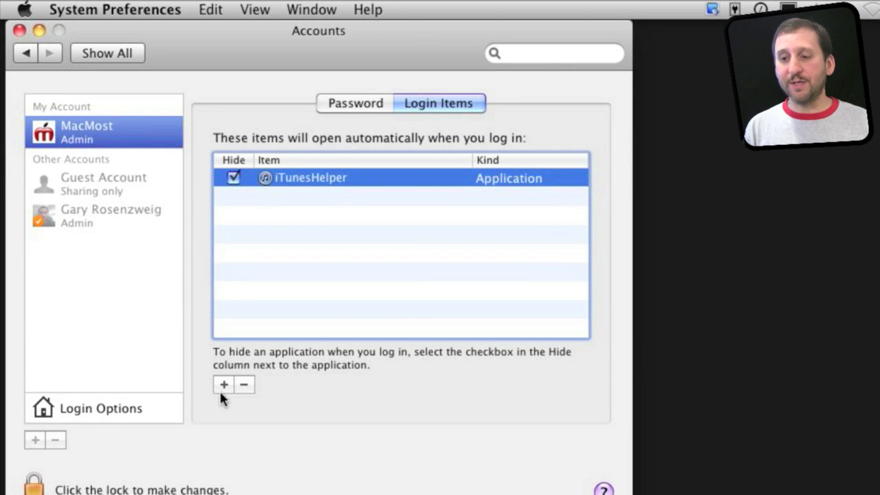
click(223, 385)
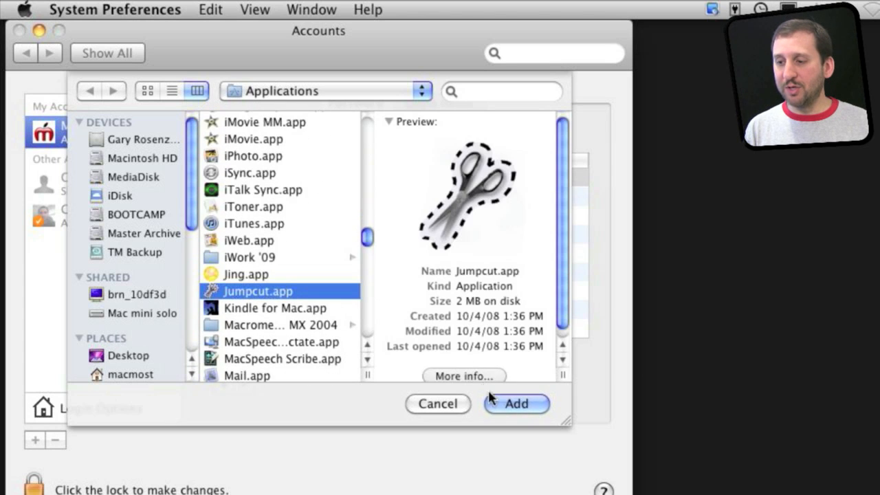
click(516, 404)
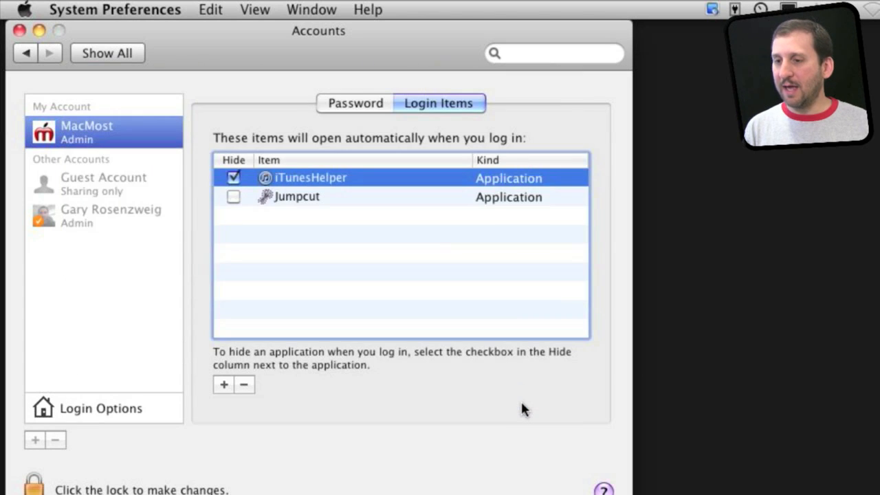
mouse_move(519, 405)
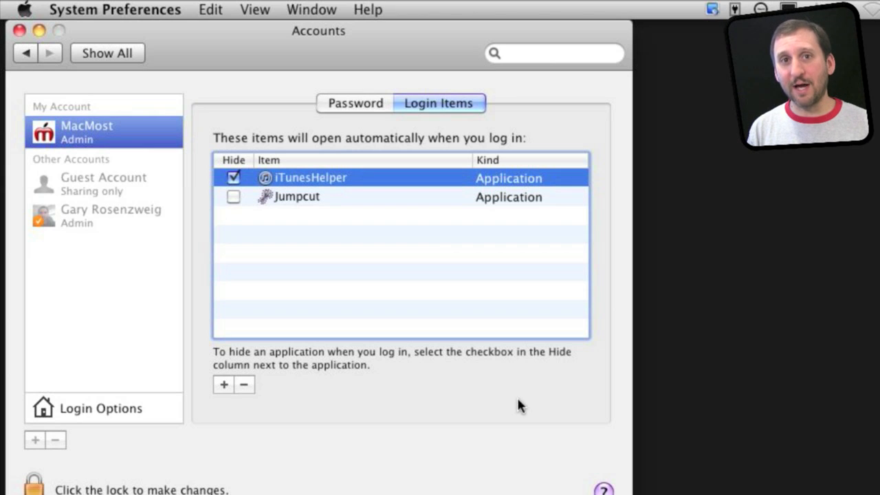
mouse_move(319, 190)
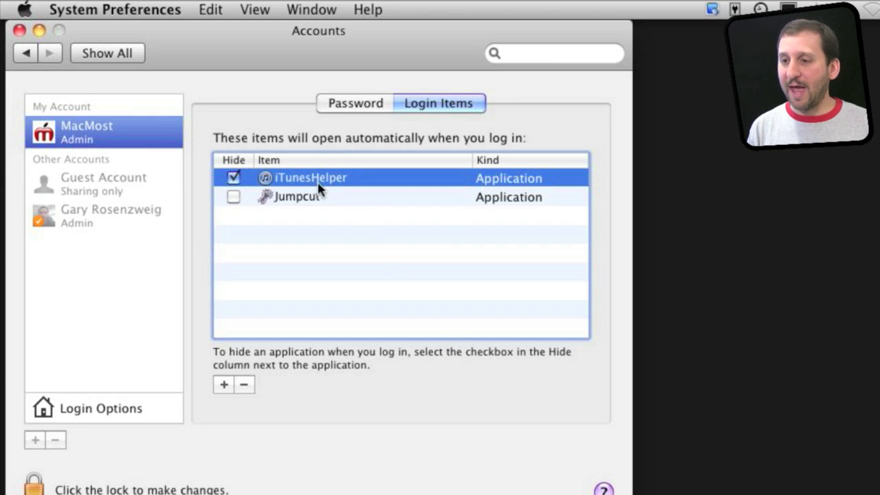
mouse_move(337, 207)
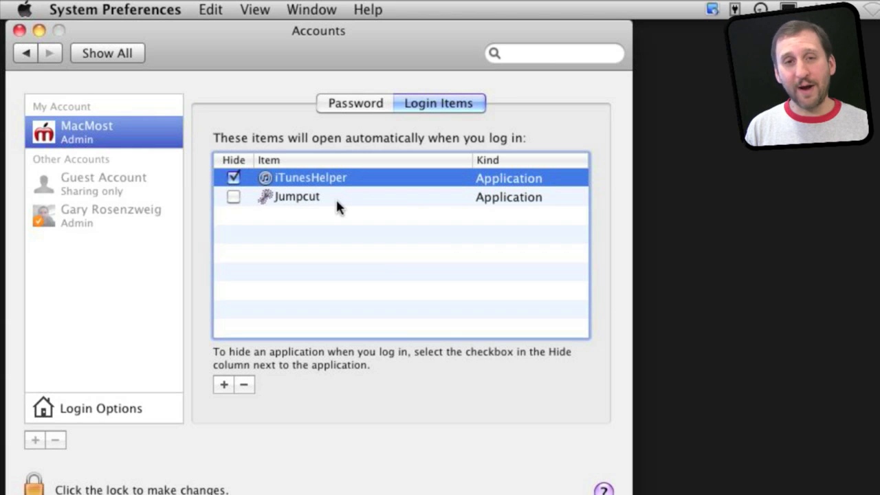
mouse_move(575, 460)
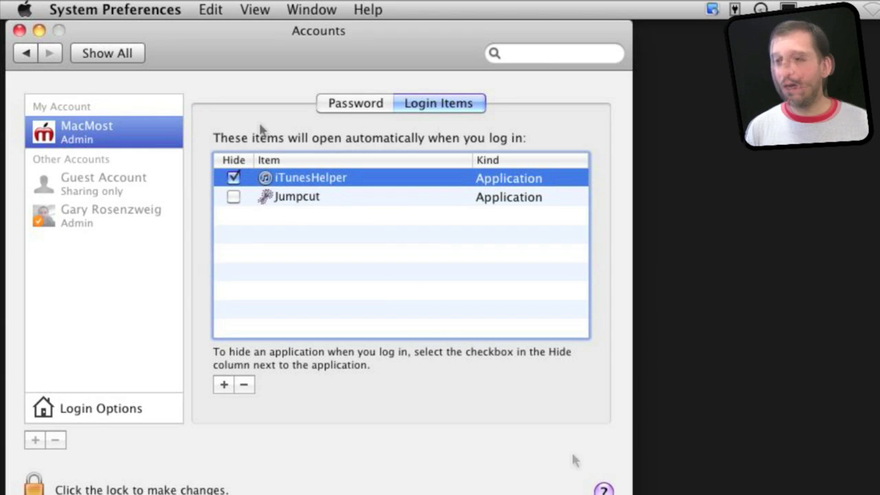
mouse_move(247, 287)
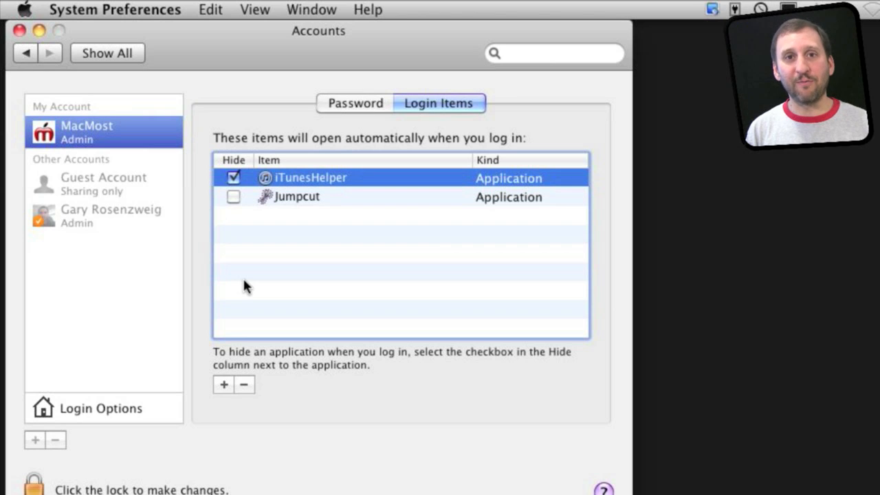
mouse_move(564, 475)
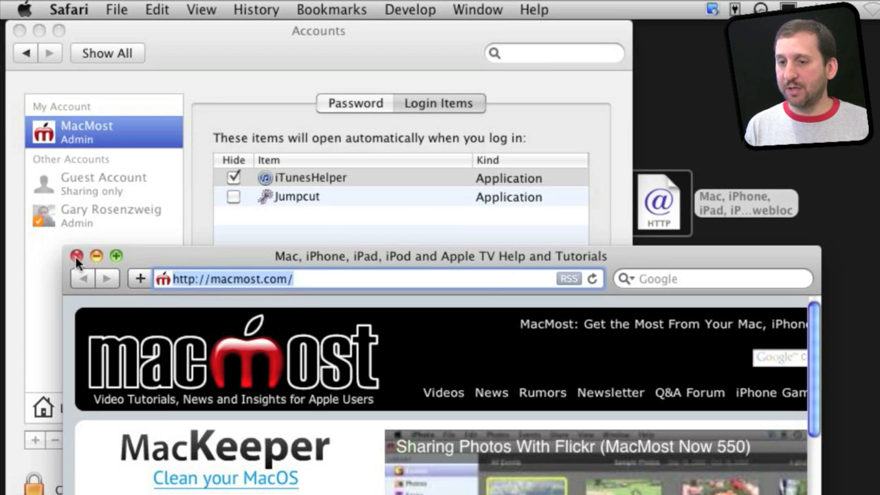
Drop the saved MacMost .webloc file into Login Items as a third startup entry.
click(77, 256)
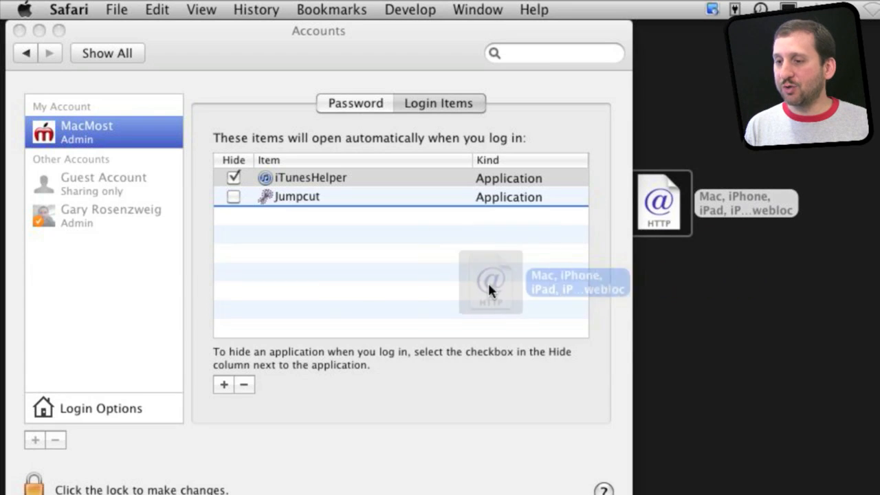
drag(489, 282, 365, 214)
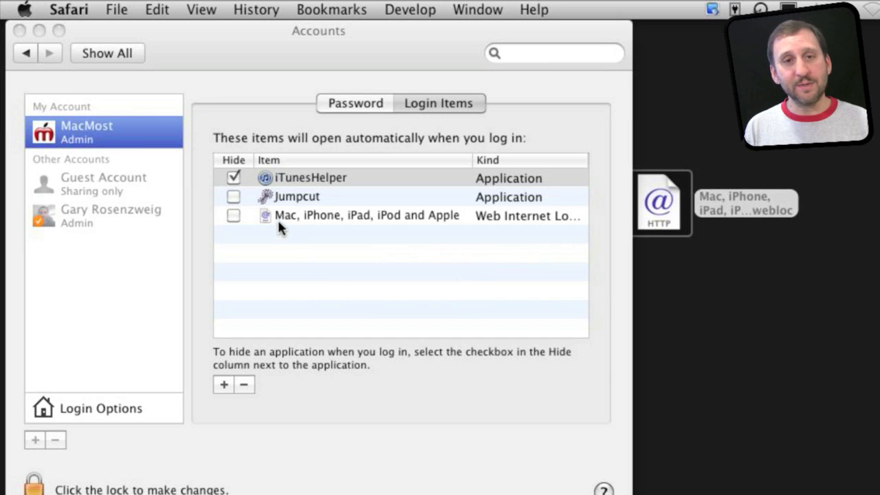
mouse_move(333, 221)
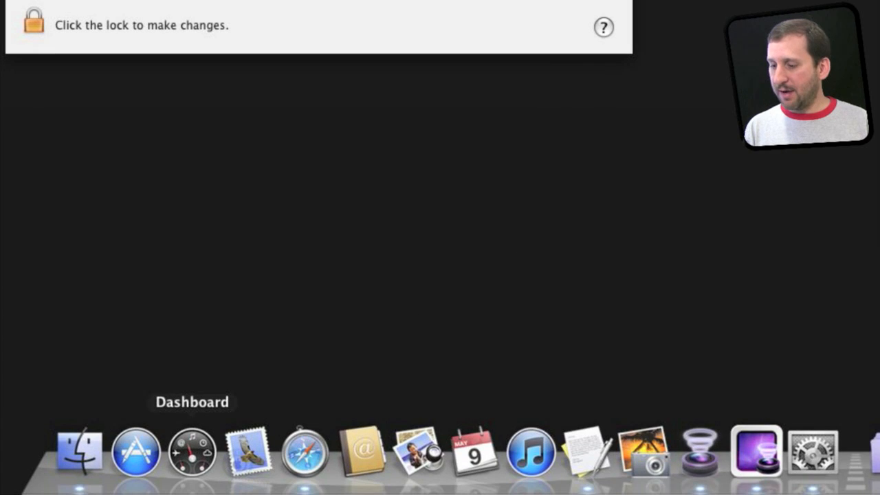
mouse_move(305, 452)
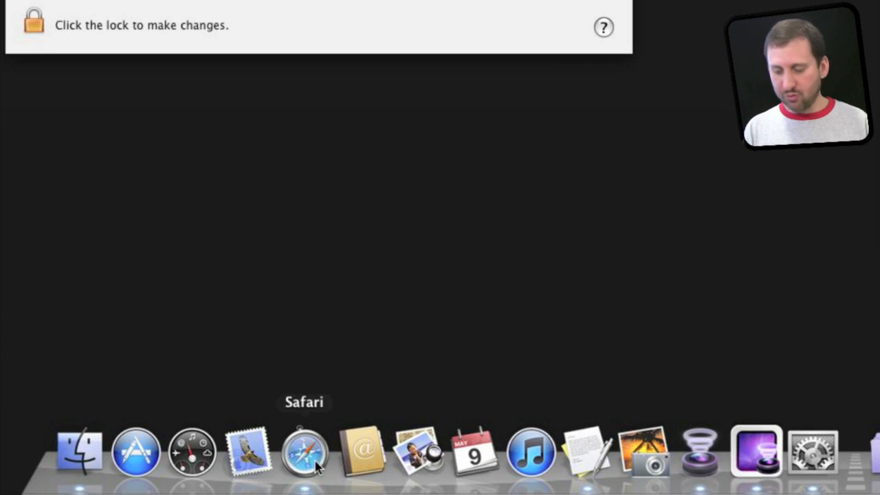
mouse_move(362, 451)
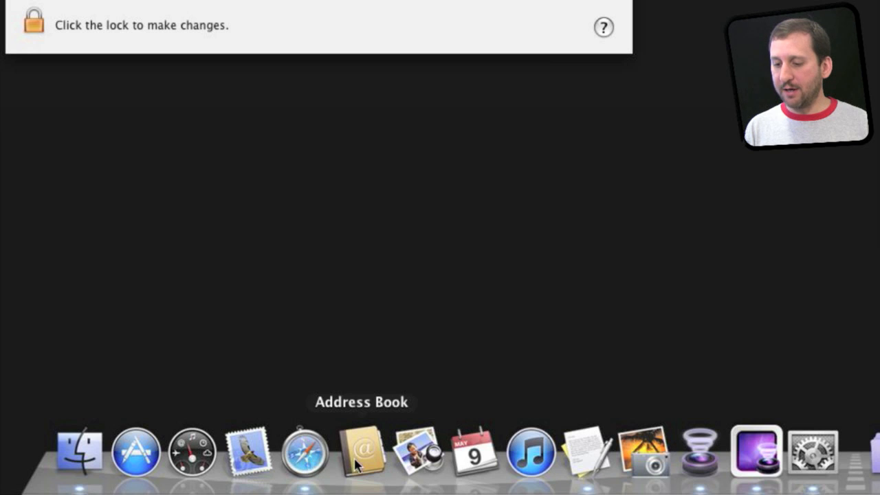
Set Address Book to Open at Login via its Dock icon's Options menu.
right_click(360, 451)
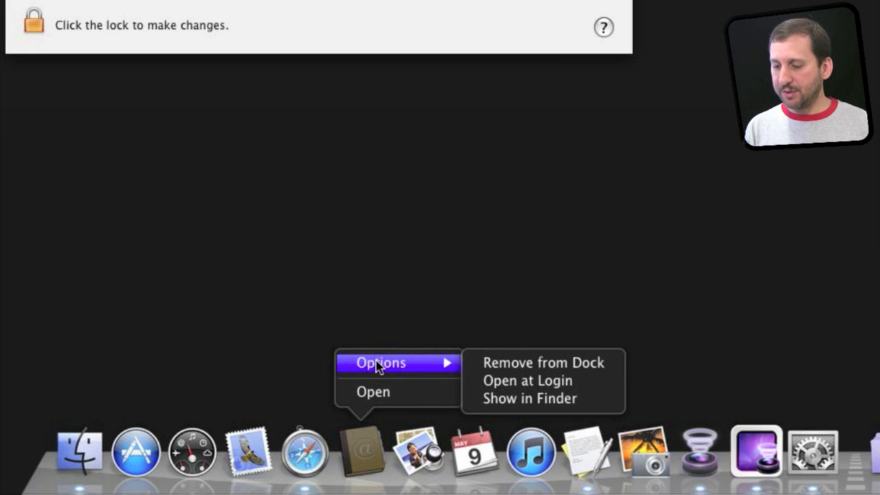
mouse_move(527, 380)
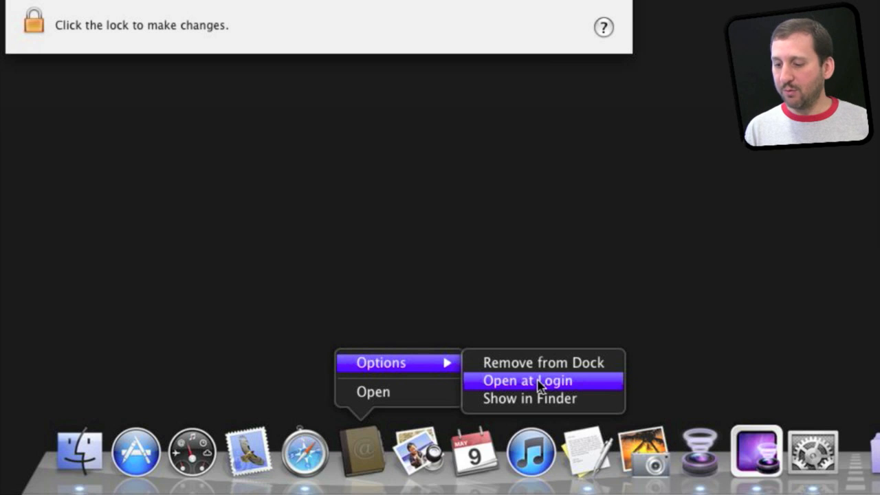
click(528, 380)
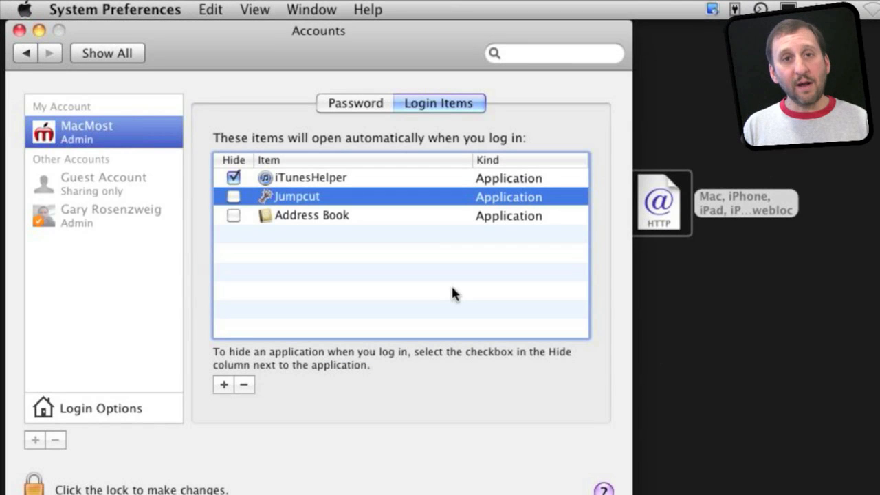
mouse_move(299, 294)
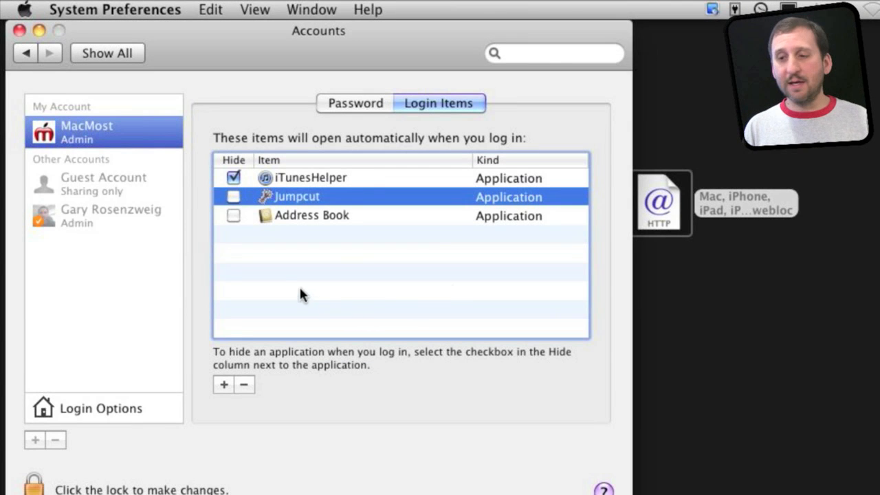
mouse_move(275, 294)
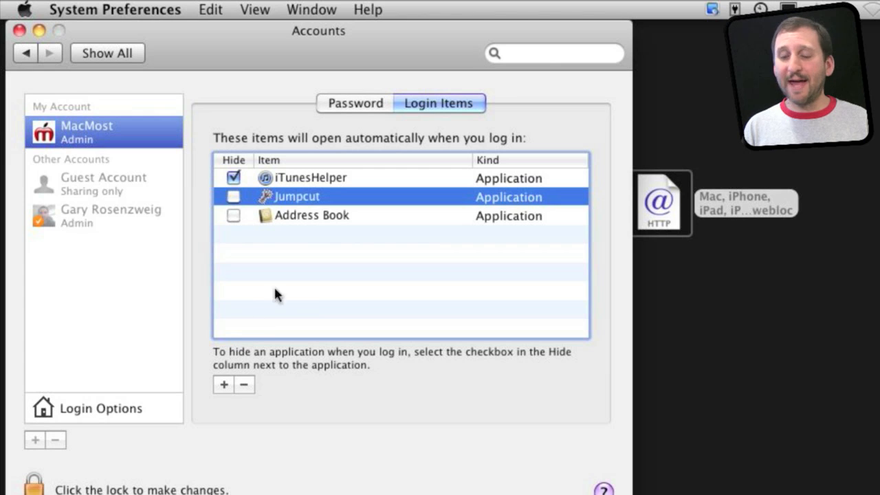
mouse_move(337, 185)
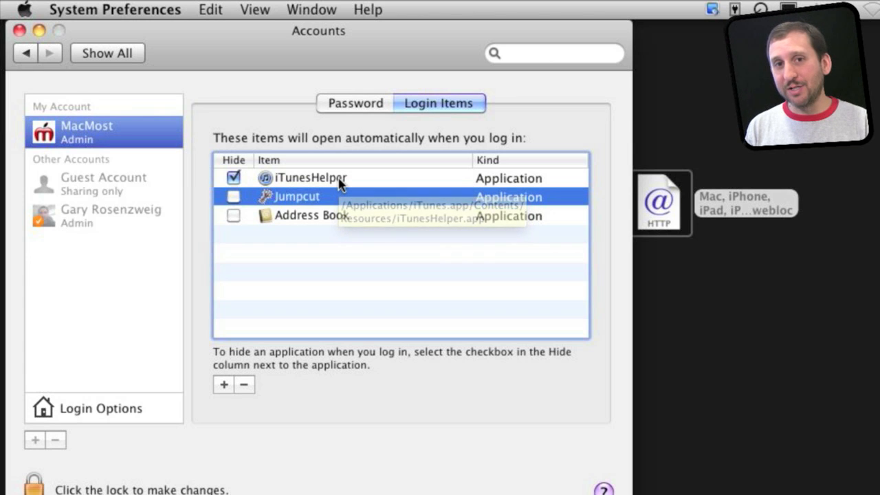
mouse_move(337, 185)
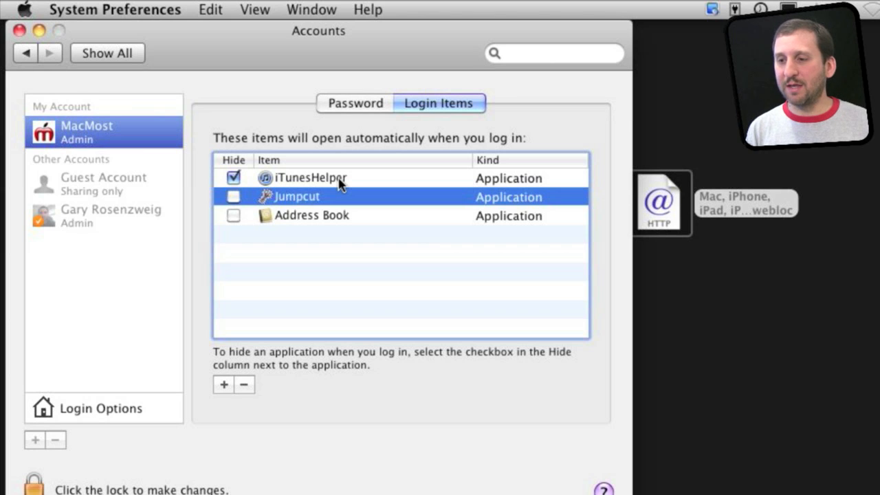
mouse_move(303, 186)
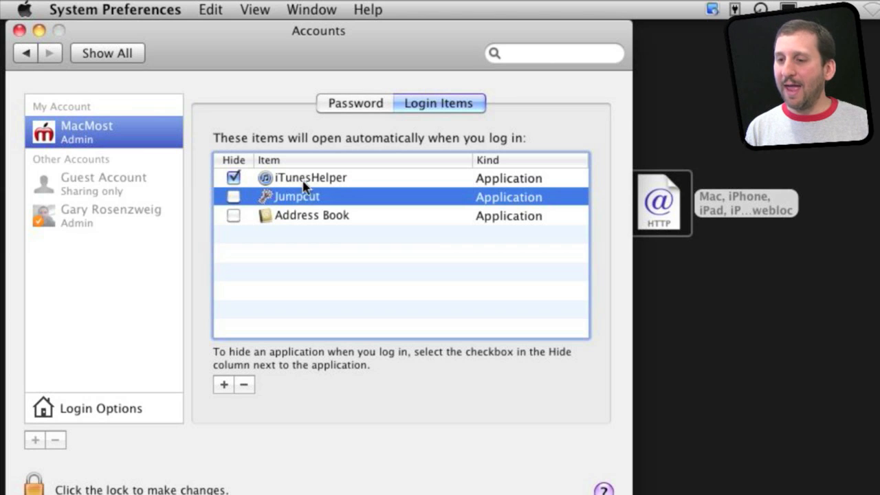
mouse_move(274, 239)
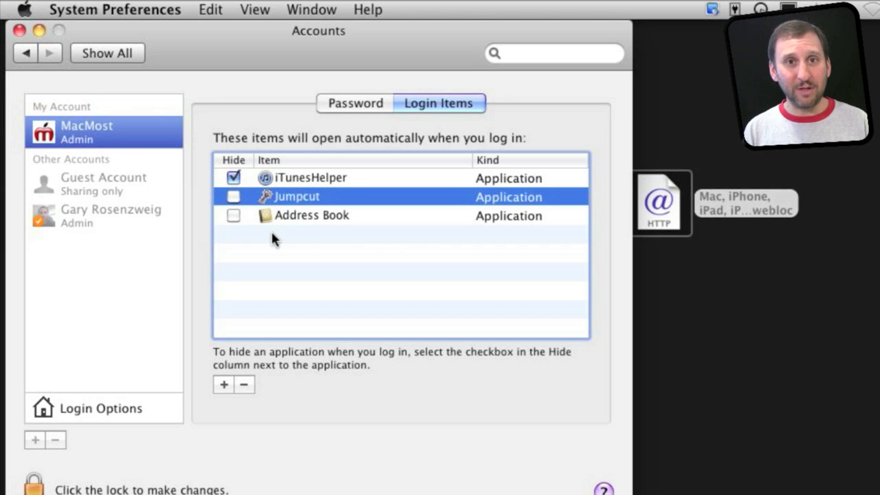
mouse_move(442, 319)
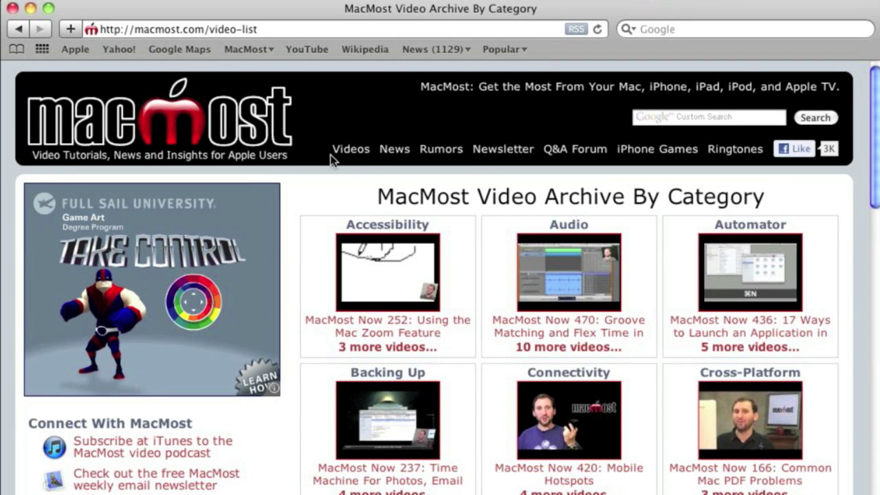
mouse_move(811, 308)
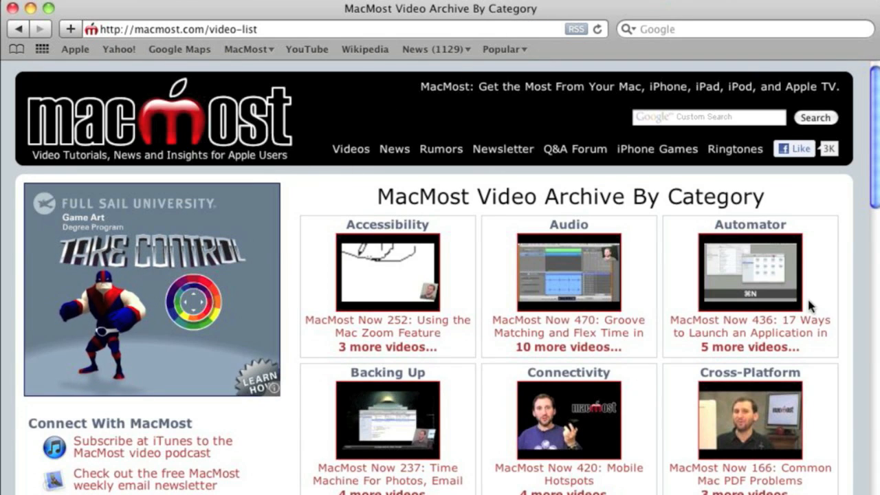
Scroll the MacMost Video Archive page down through the iMovie, iPad and iPhone categories.
scroll(down, 3)
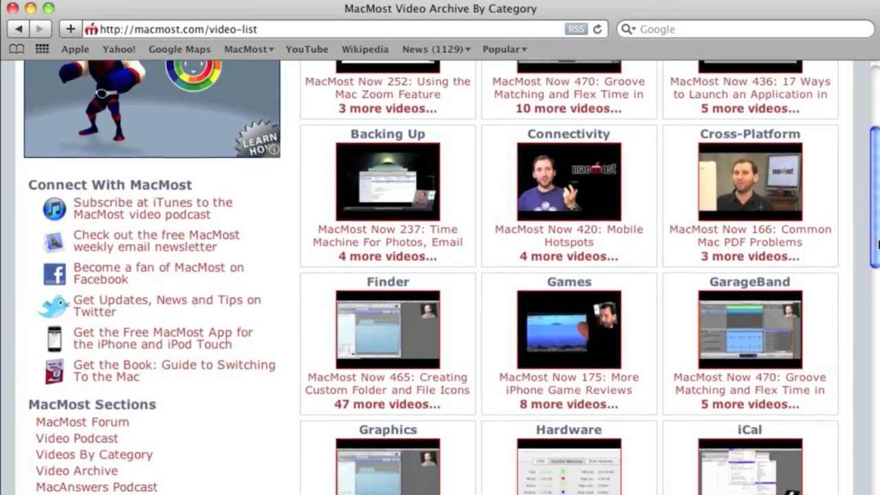
scroll(down, 3)
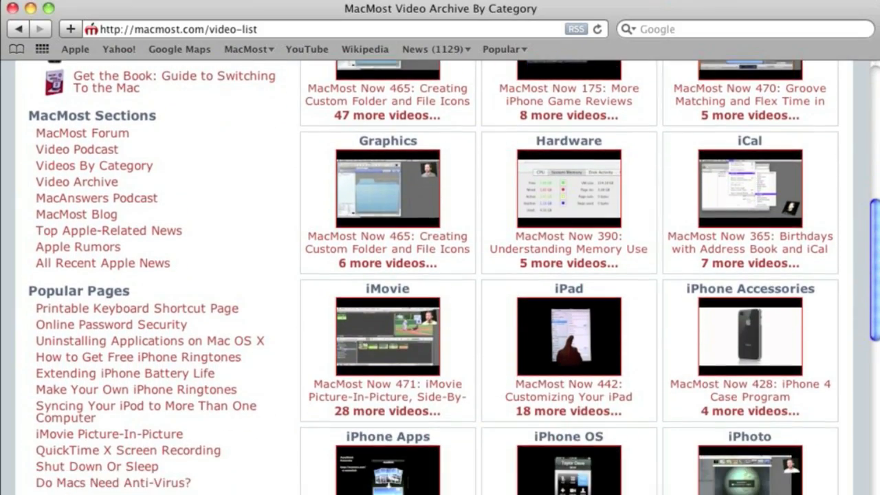